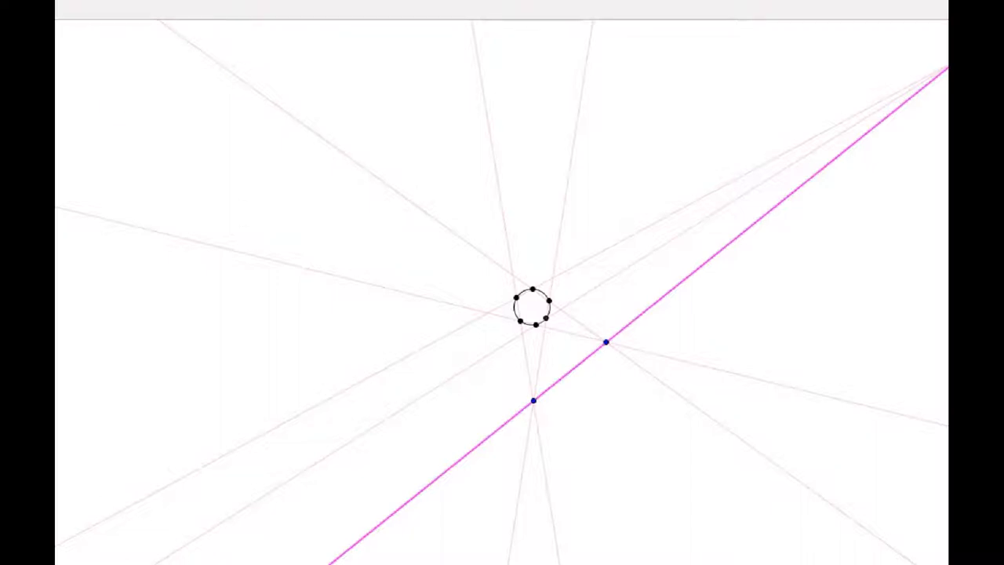
mouse_move(508, 304)
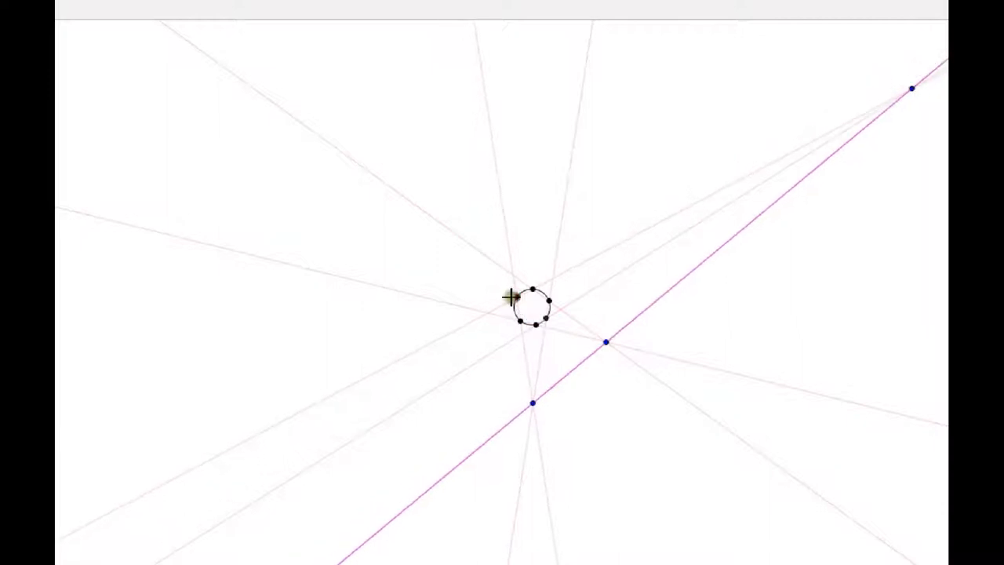
mouse_move(401, 258)
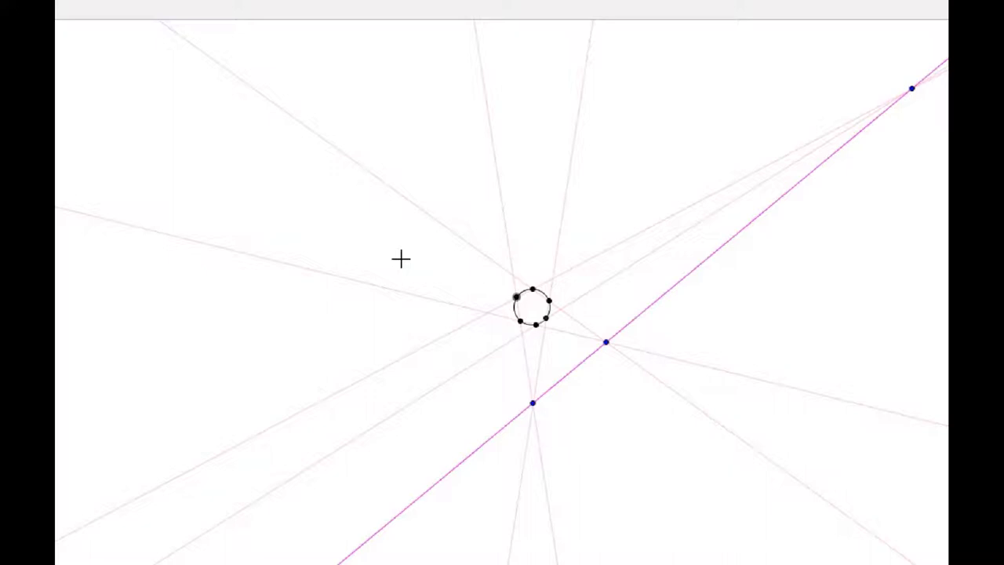
mouse_move(401, 259)
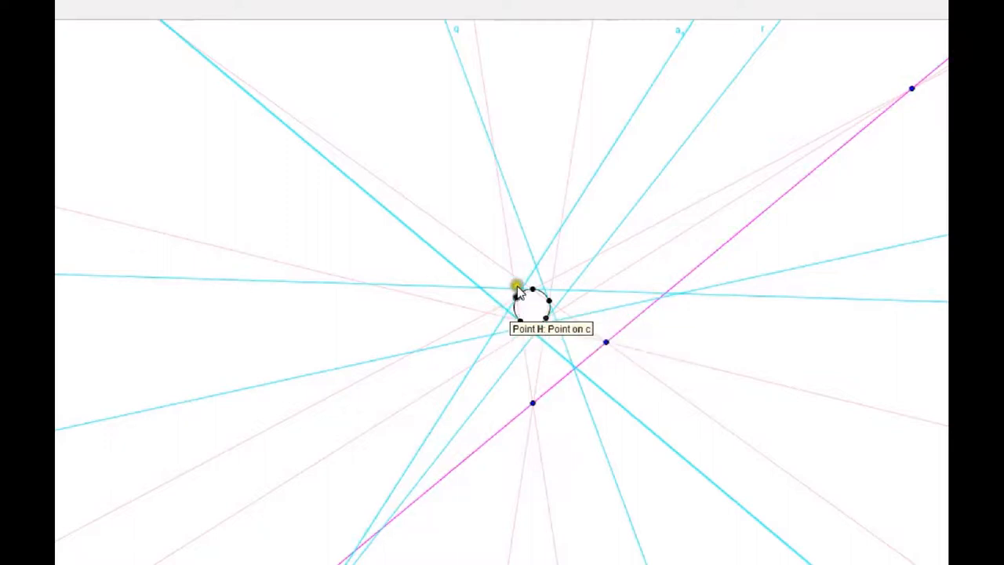
mouse_move(273, 270)
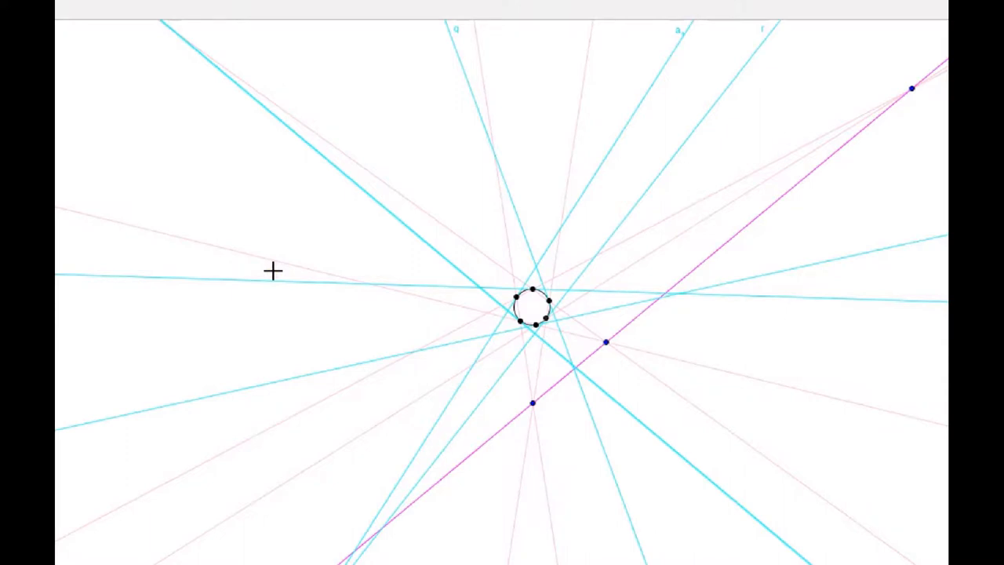
mouse_move(270, 297)
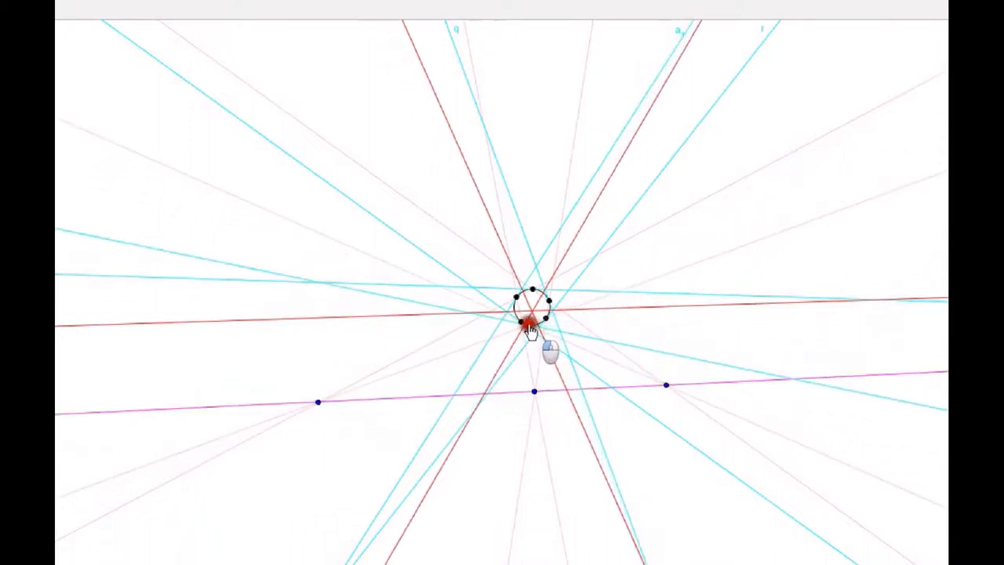
Drag six circle points to new positions, moving the Pascal line near the circle
drag(533, 325, 518, 318)
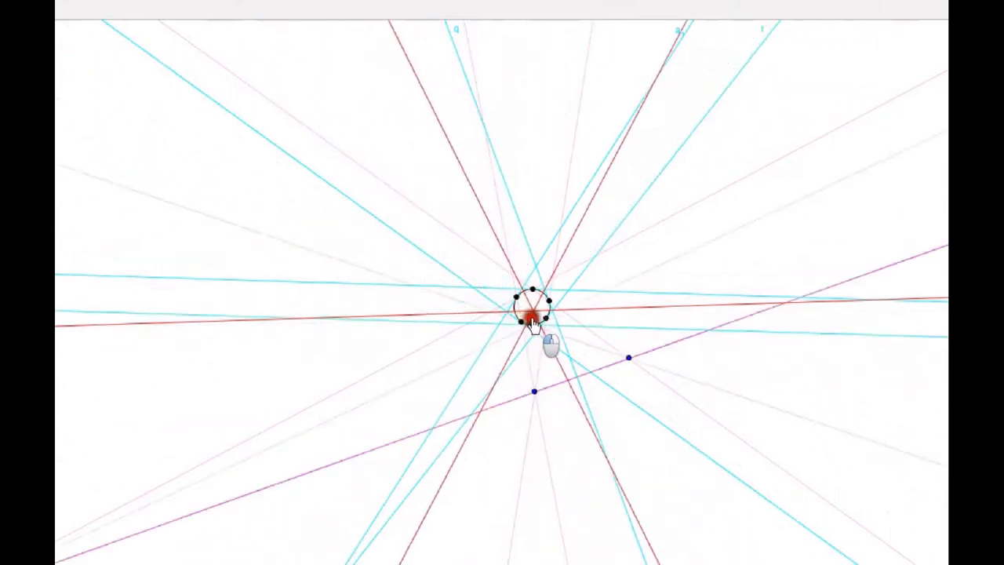
drag(536, 322, 549, 310)
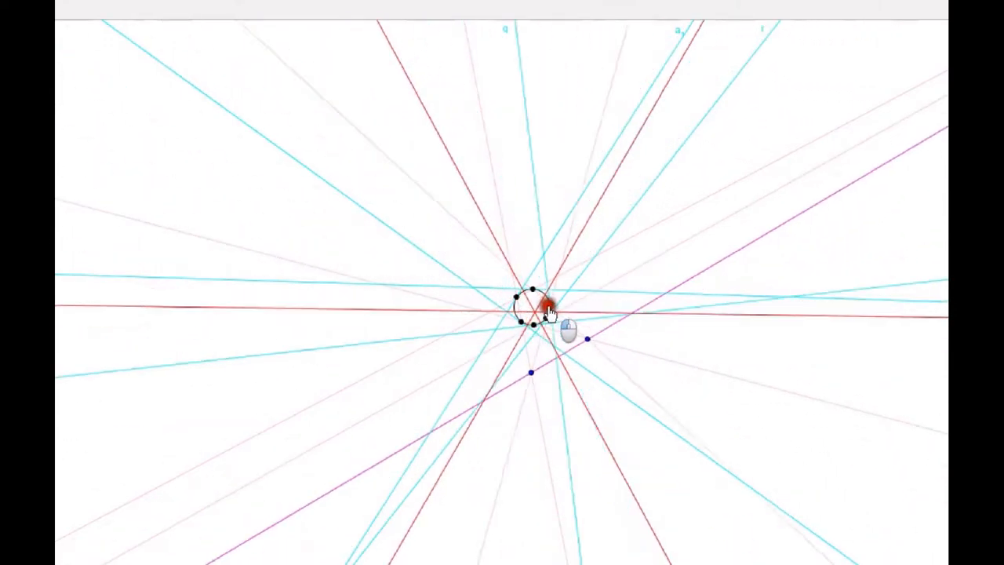
drag(549, 309, 517, 319)
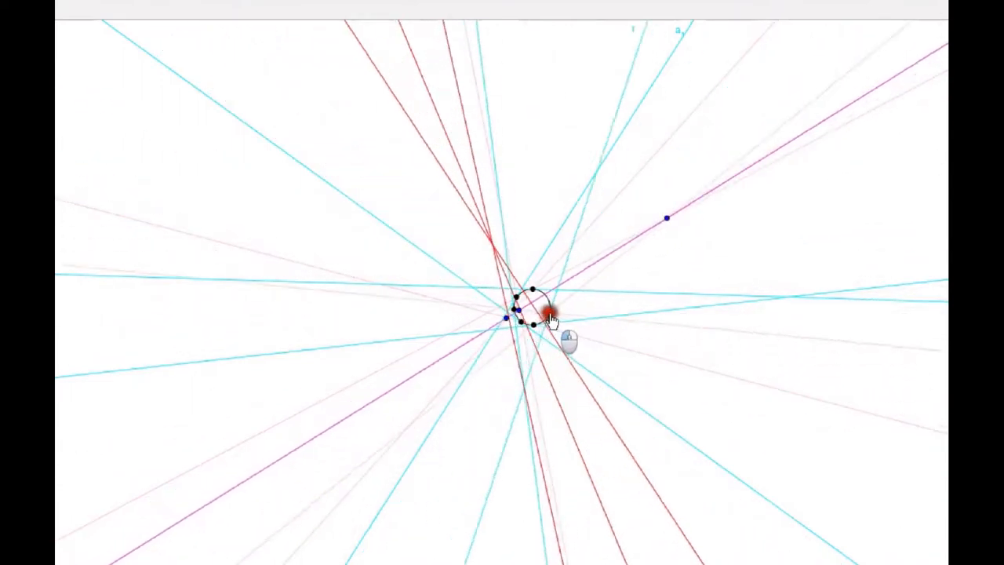
drag(553, 314, 538, 325)
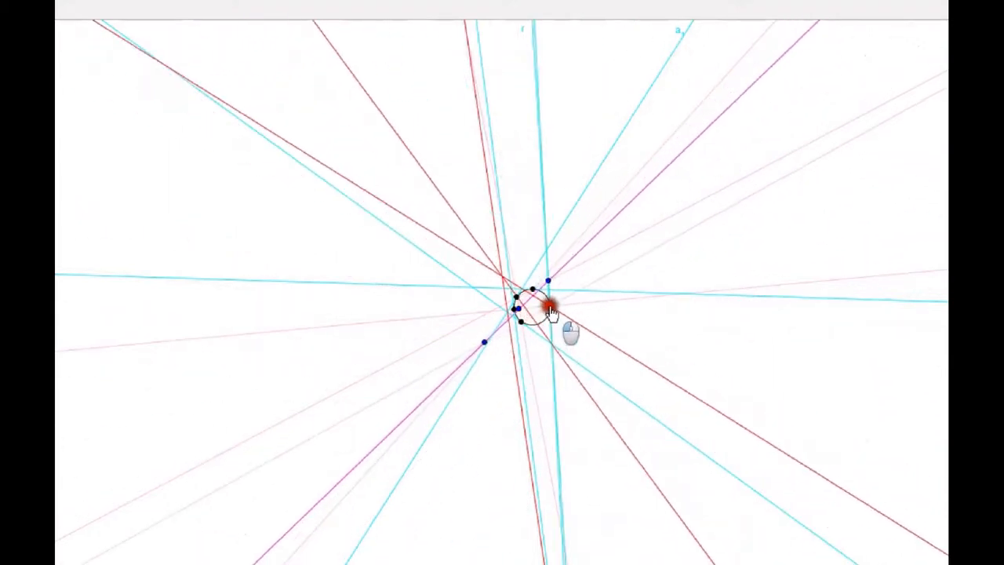
drag(549, 306, 553, 326)
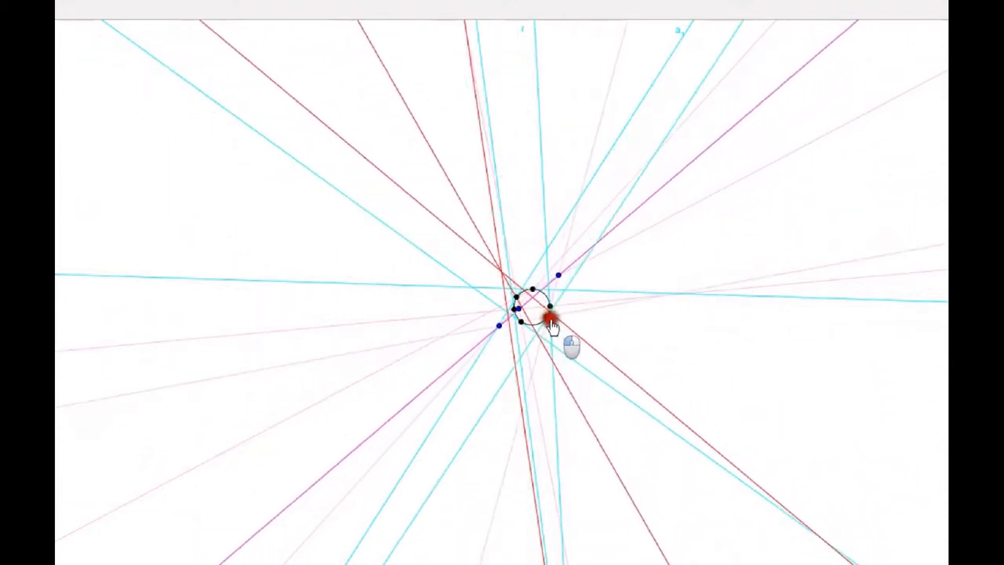
drag(549, 322, 499, 275)
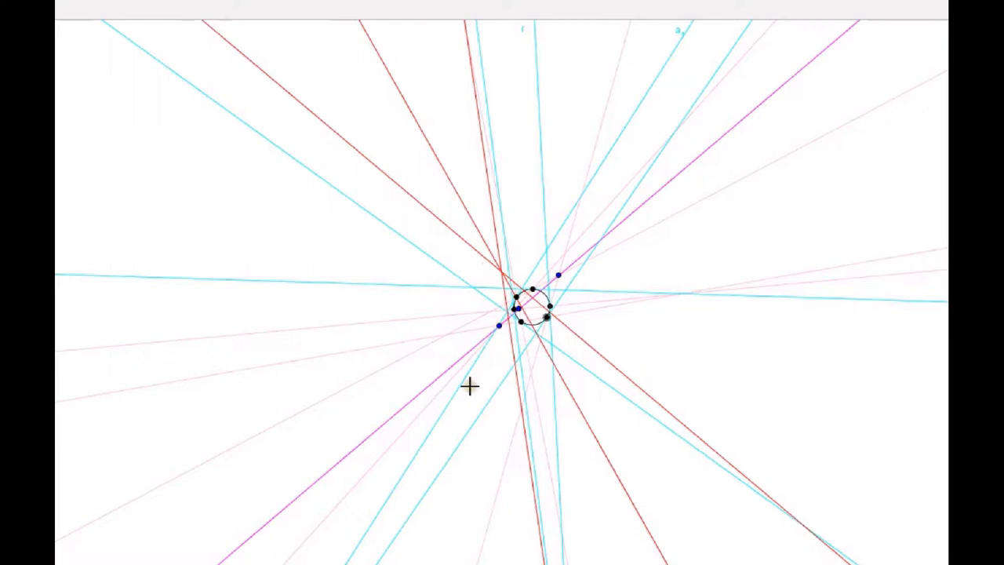
mouse_move(71, 93)
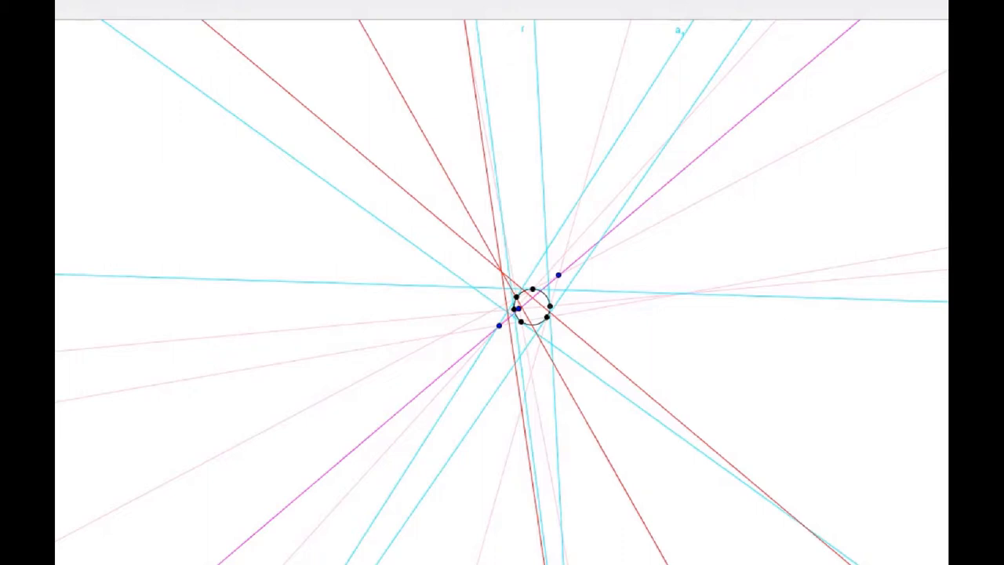
mouse_move(412, 301)
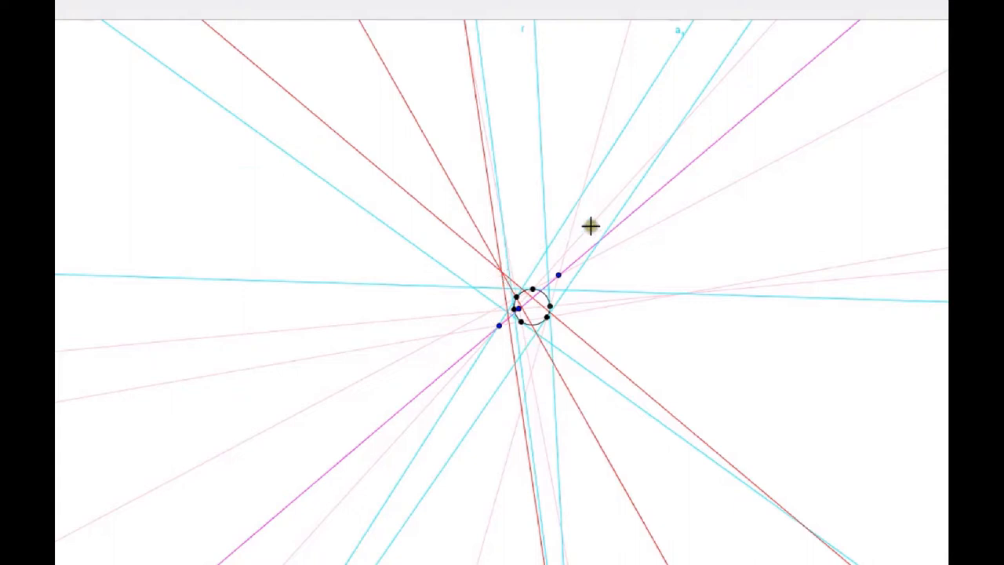
mouse_move(513, 205)
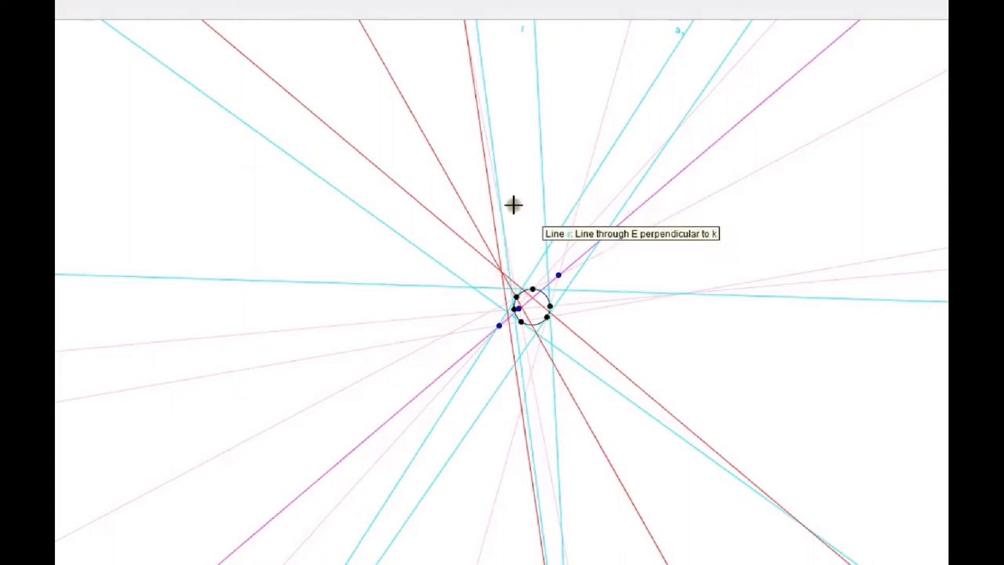
mouse_move(422, 193)
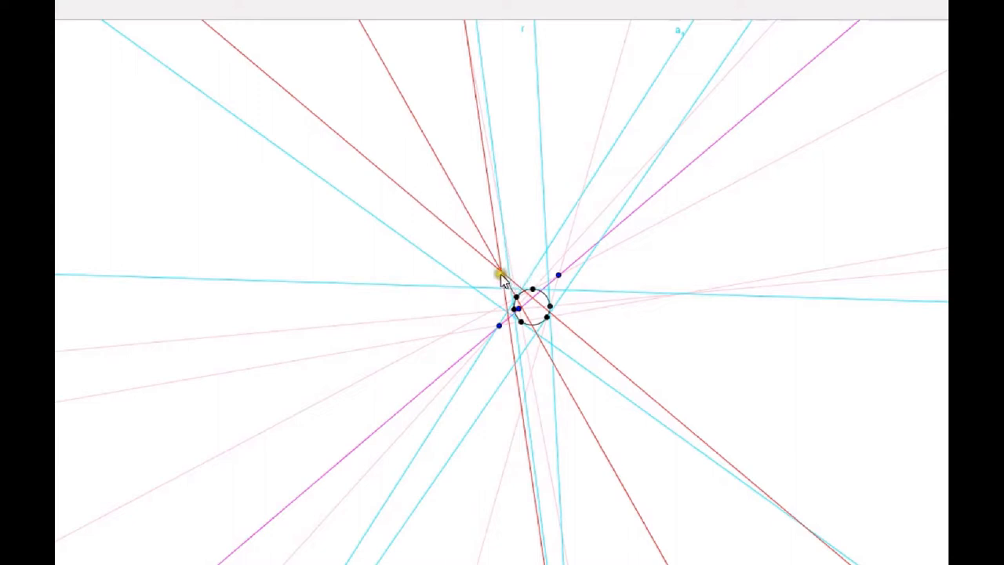
mouse_move(598, 227)
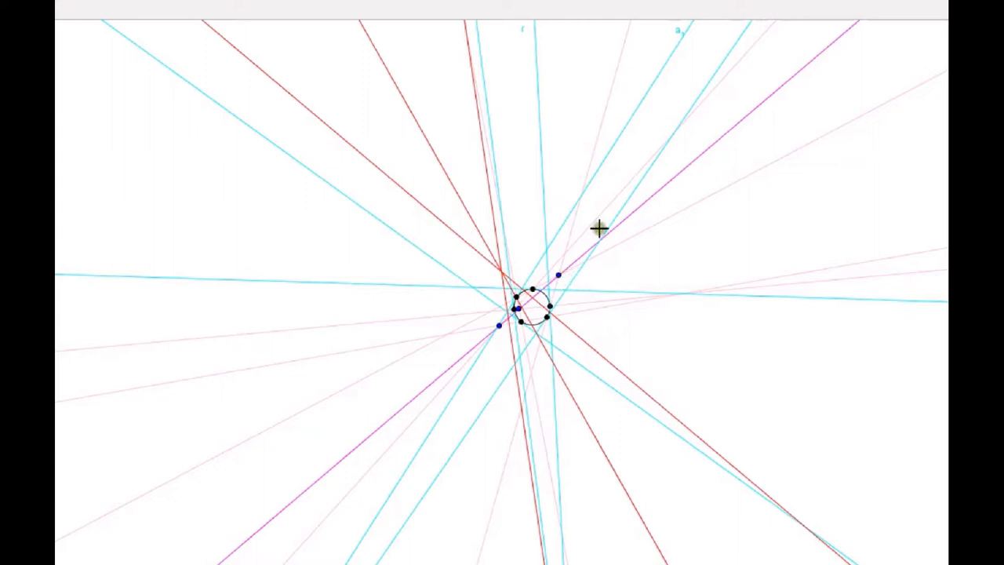
mouse_move(599, 228)
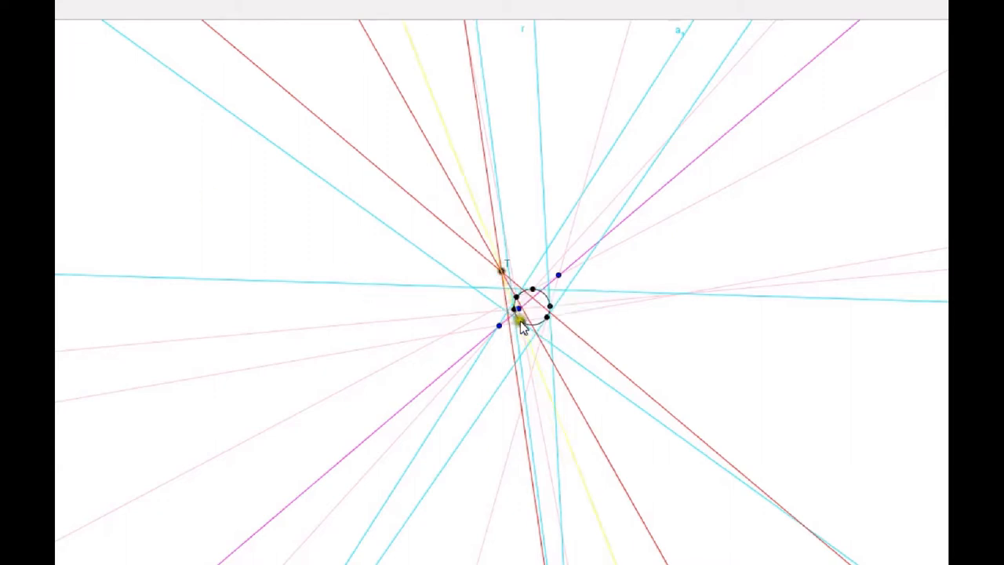
mouse_move(516, 327)
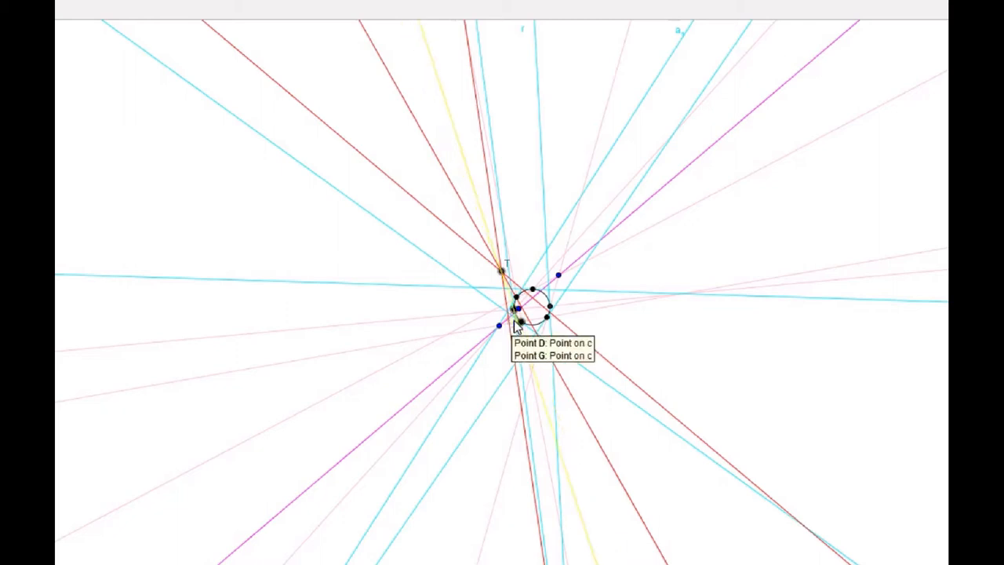
mouse_move(516, 325)
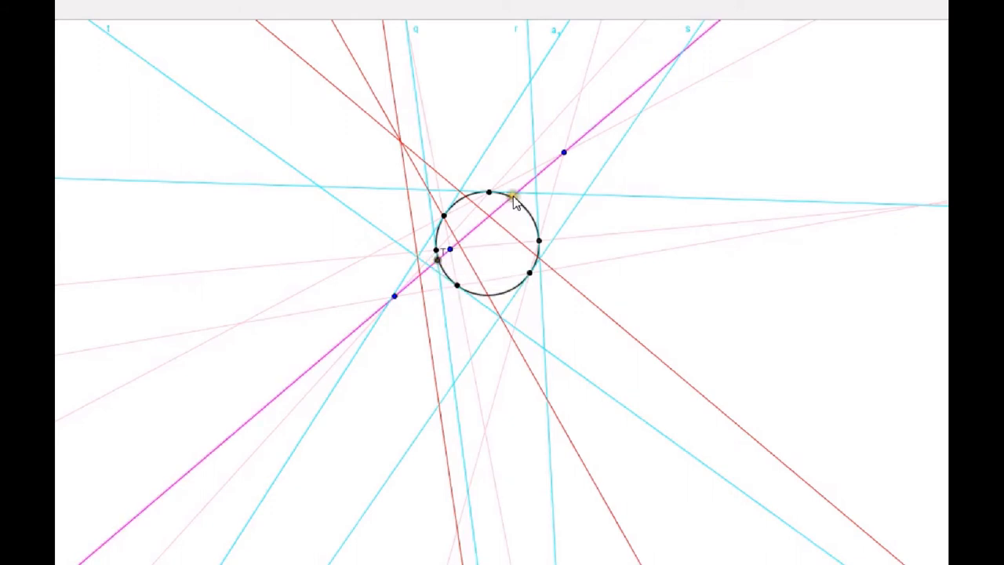
Add point U where the magenta Pascal line crosses the circle
click(510, 194)
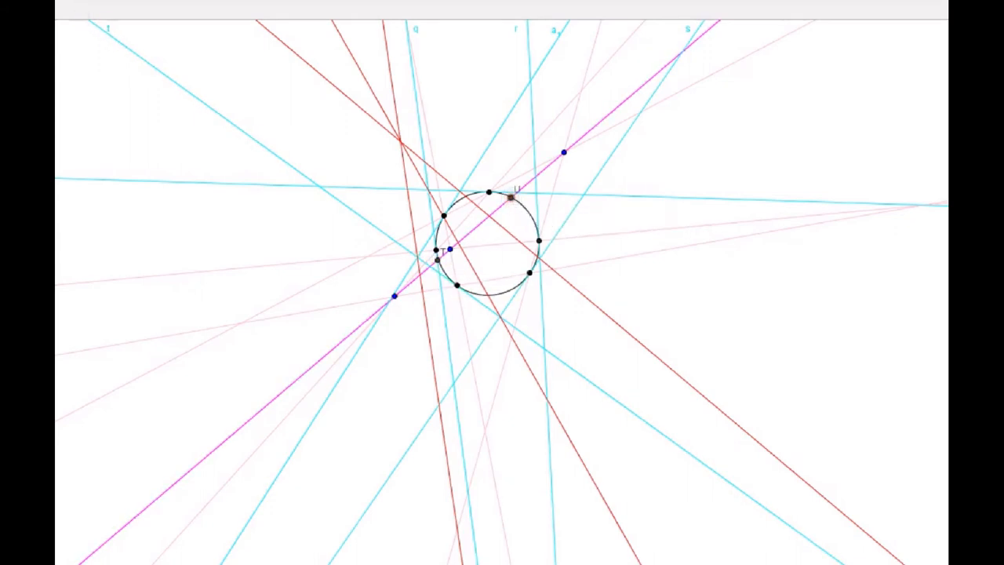
mouse_move(398, 238)
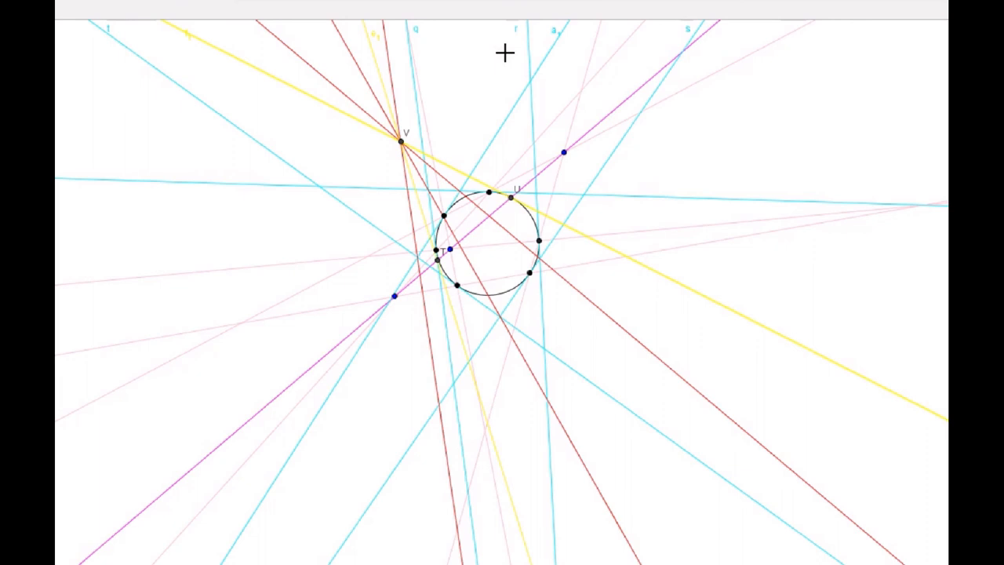
mouse_move(461, 309)
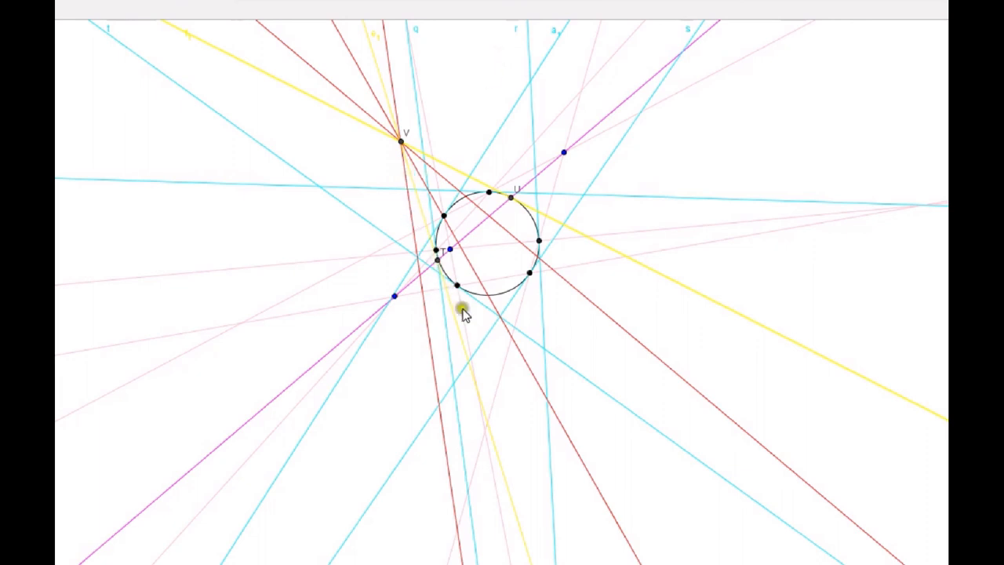